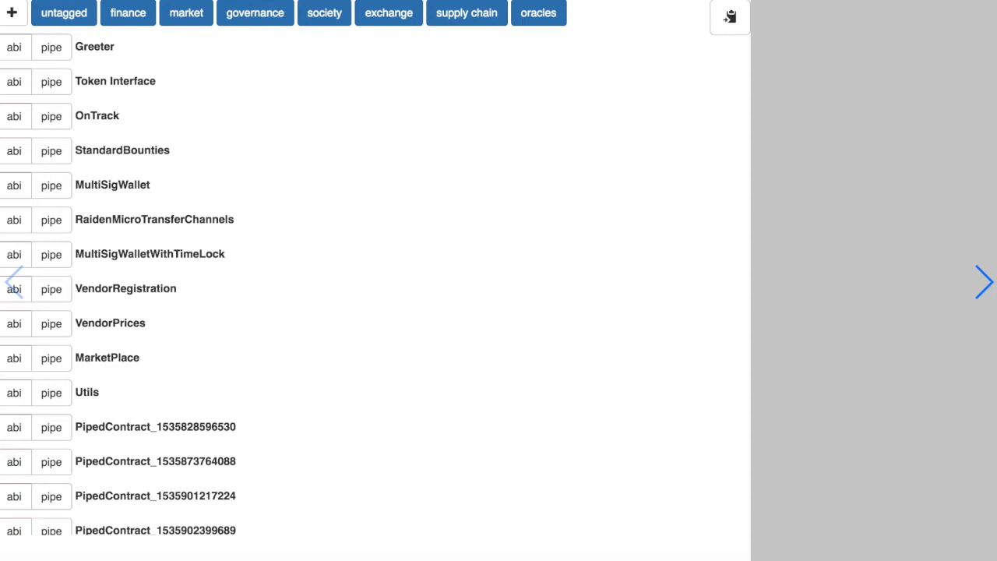
pyautogui.moveTo(288, 267)
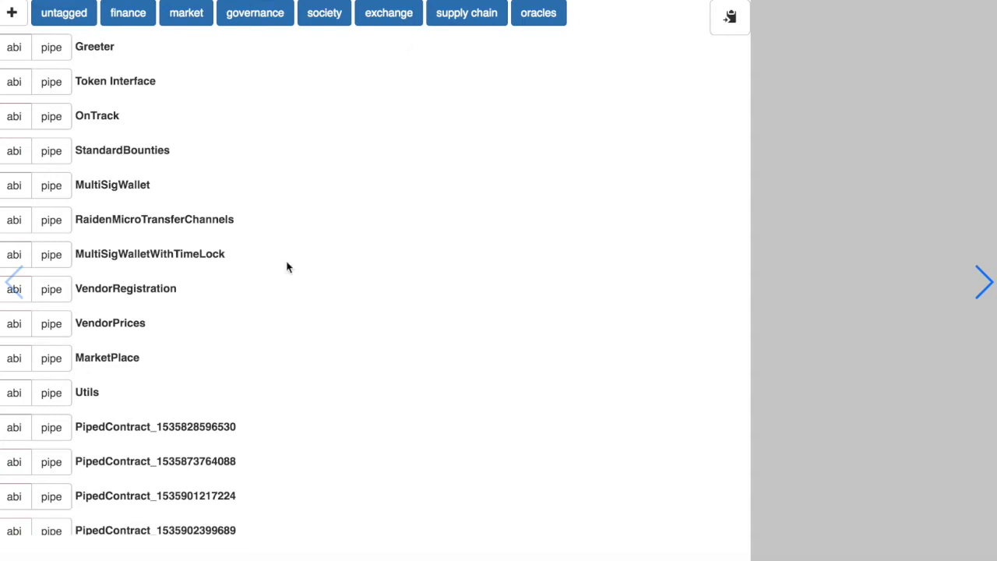
# - Open the MarketPlace ABI panel and follow its Kovan Etherscan address link
pyautogui.click(14, 357)
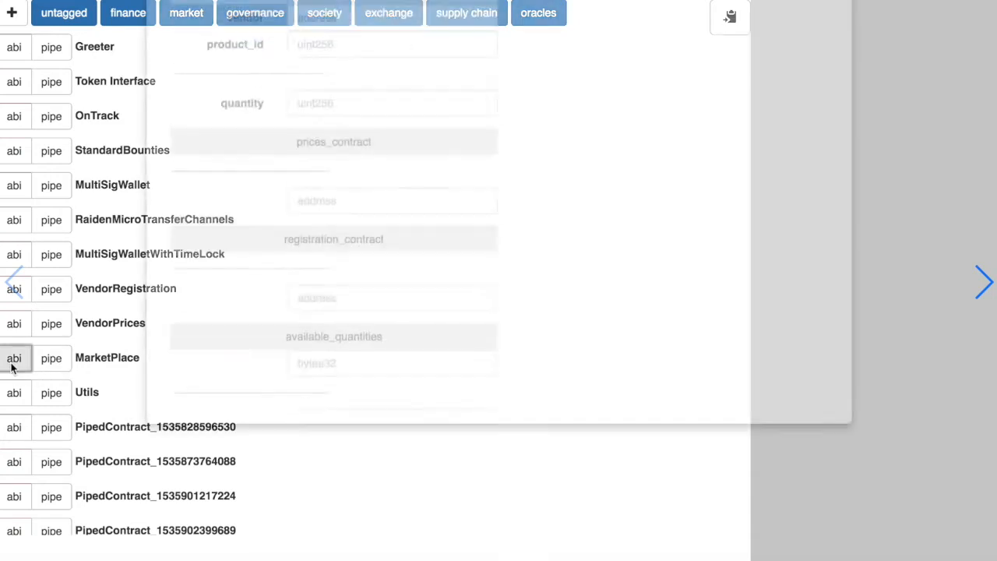
pyautogui.click(14, 357)
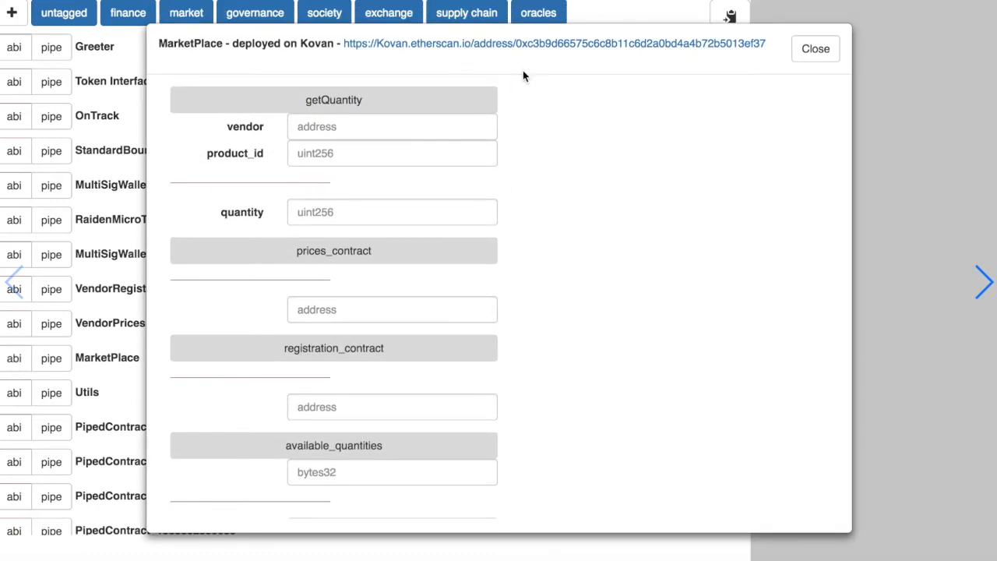
pyautogui.moveTo(514, 44)
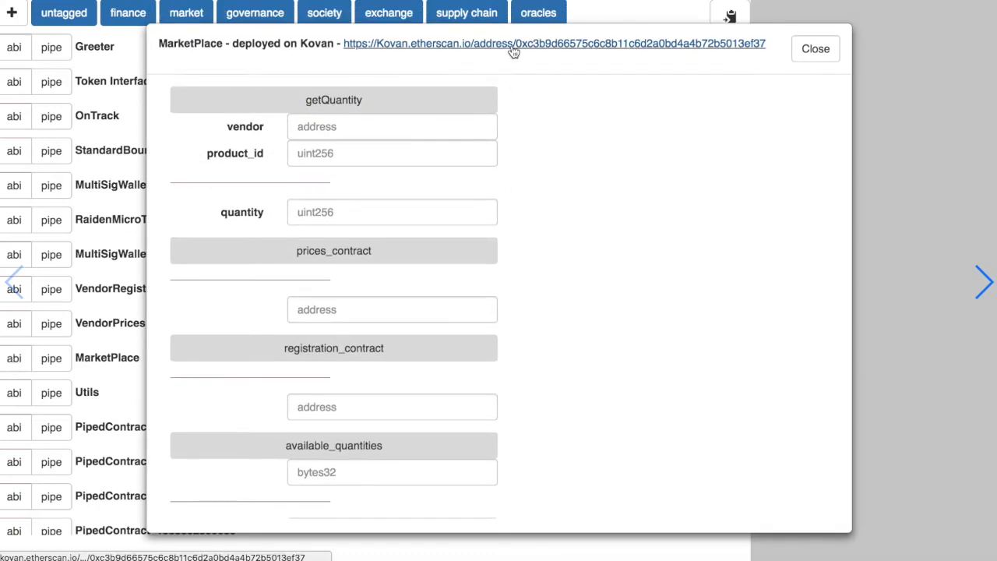
pyautogui.click(553, 44)
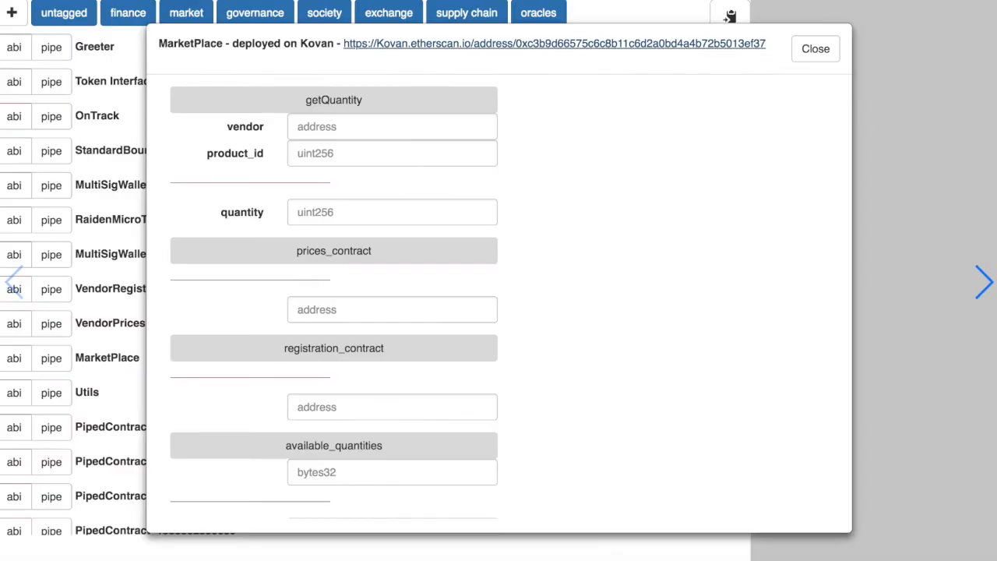
pyautogui.moveTo(687, 289)
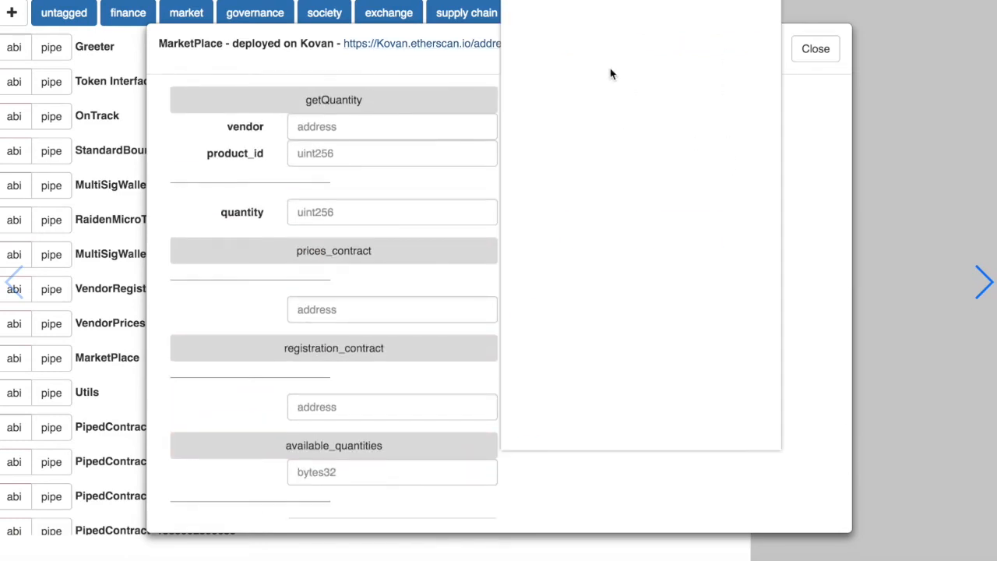
pyautogui.click(638, 54)
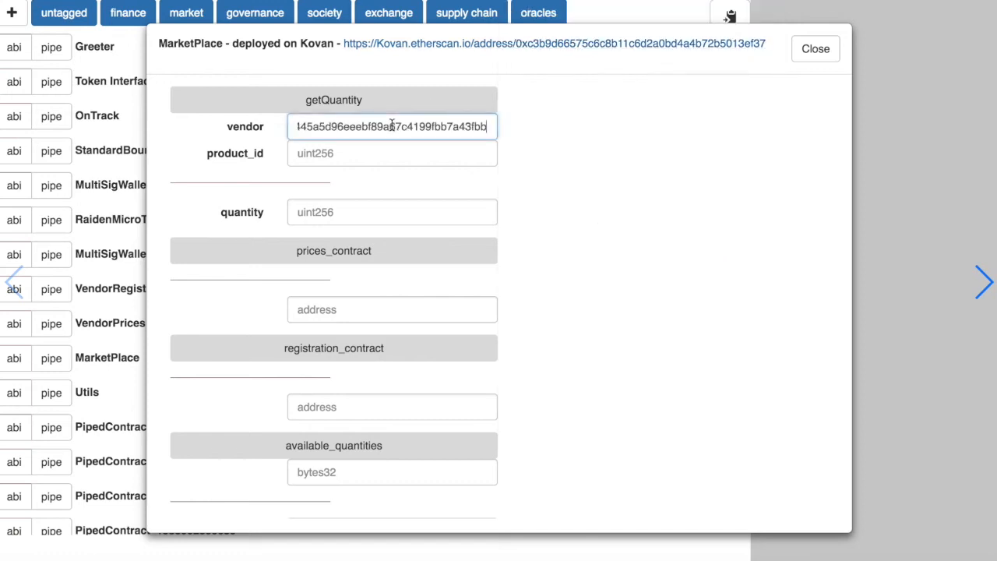
pyautogui.click(392, 153)
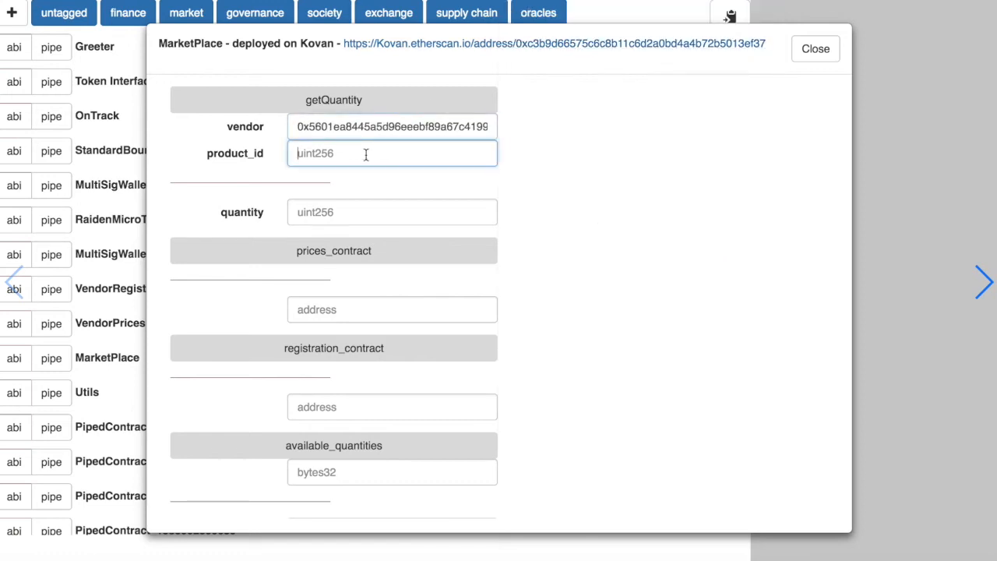
pyautogui.write('1')
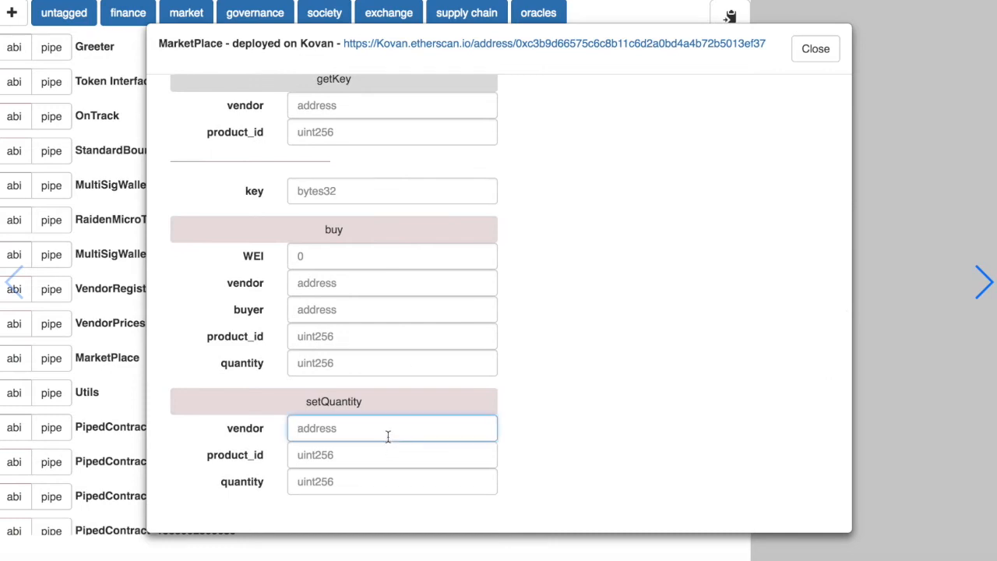
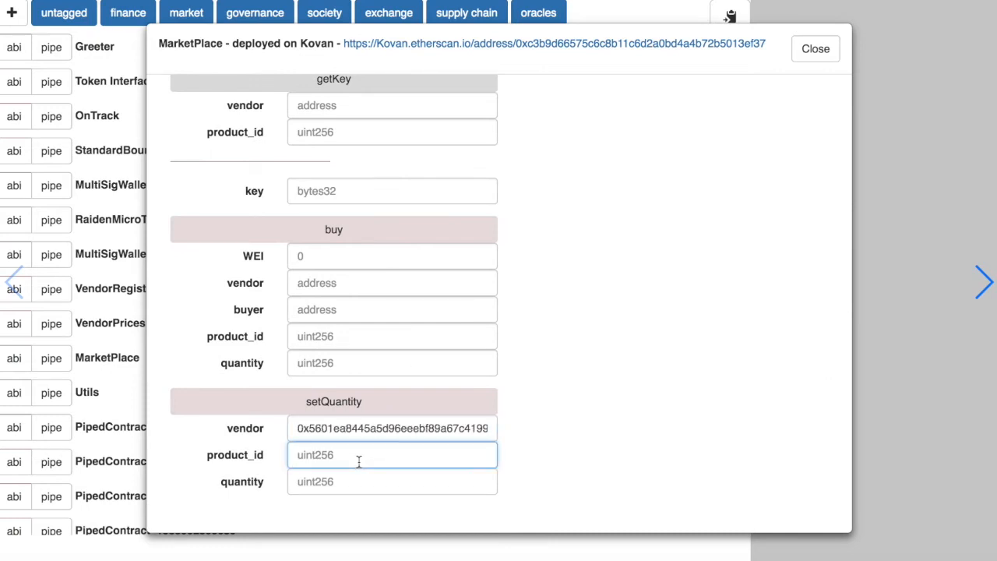
pyautogui.write('3000000000')
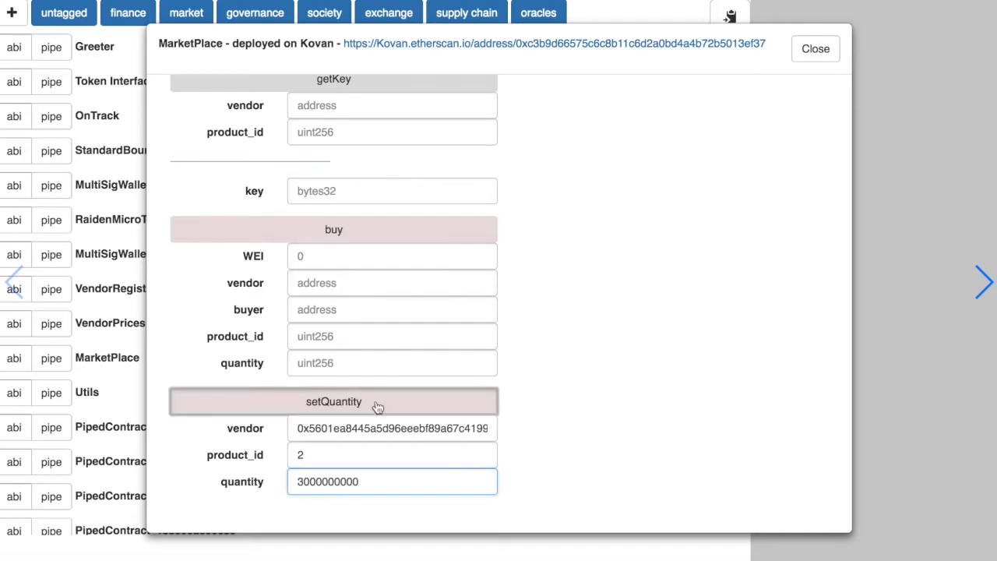
# - Confirm setQuantity in MetaMask at 34 Gwei and check the pending transaction on Etherscan
pyautogui.click(334, 401)
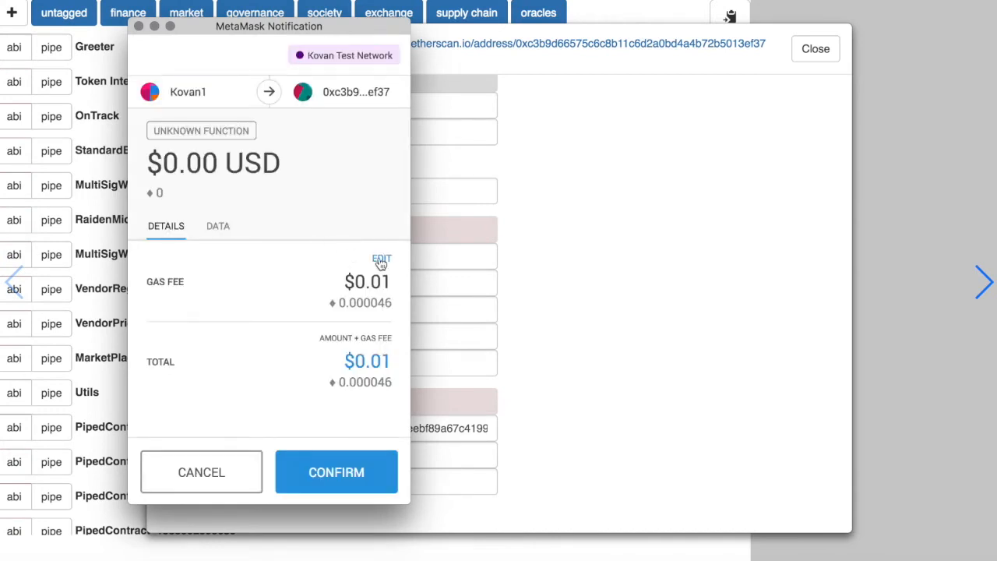
pyautogui.click(381, 259)
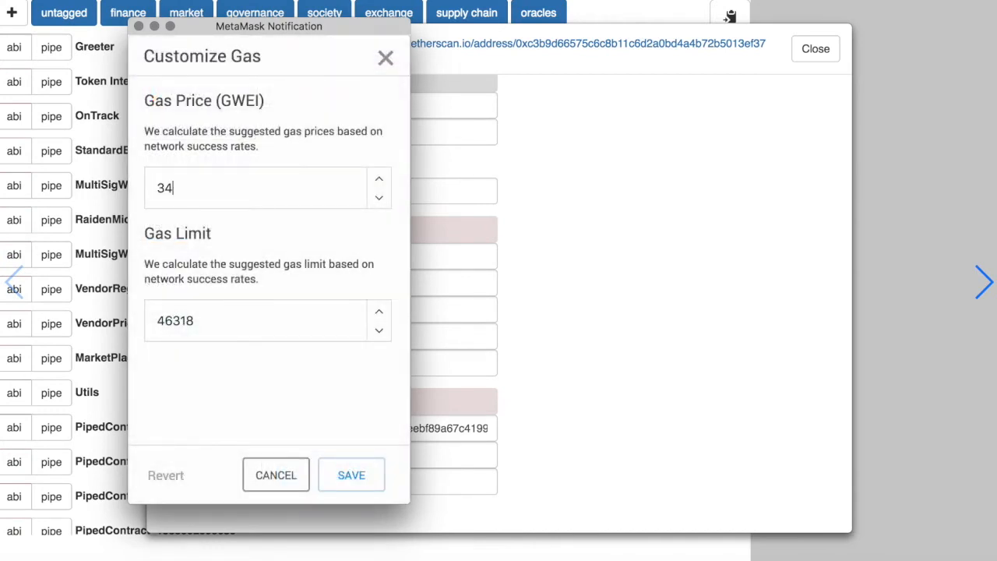
pyautogui.click(351, 474)
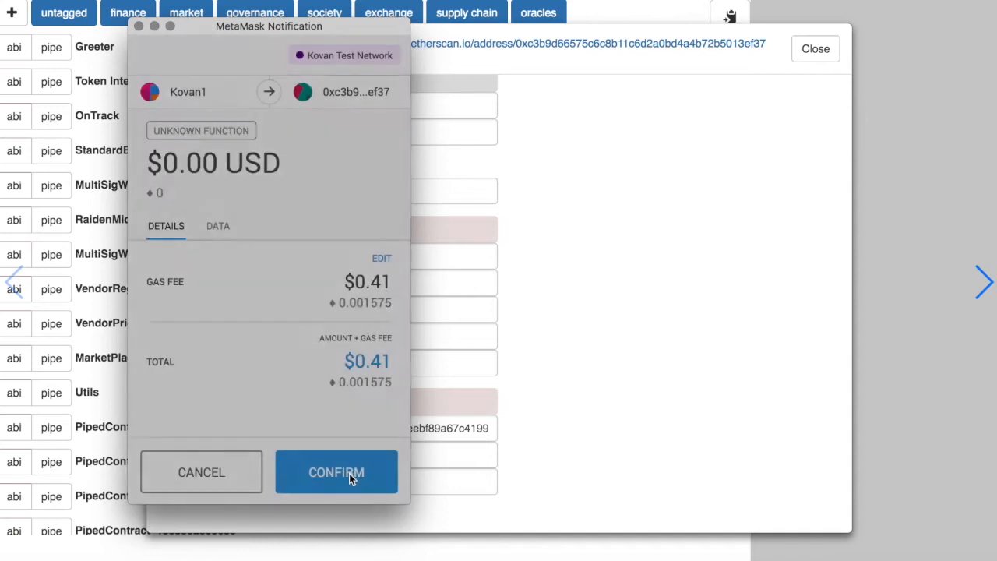
pyautogui.click(336, 471)
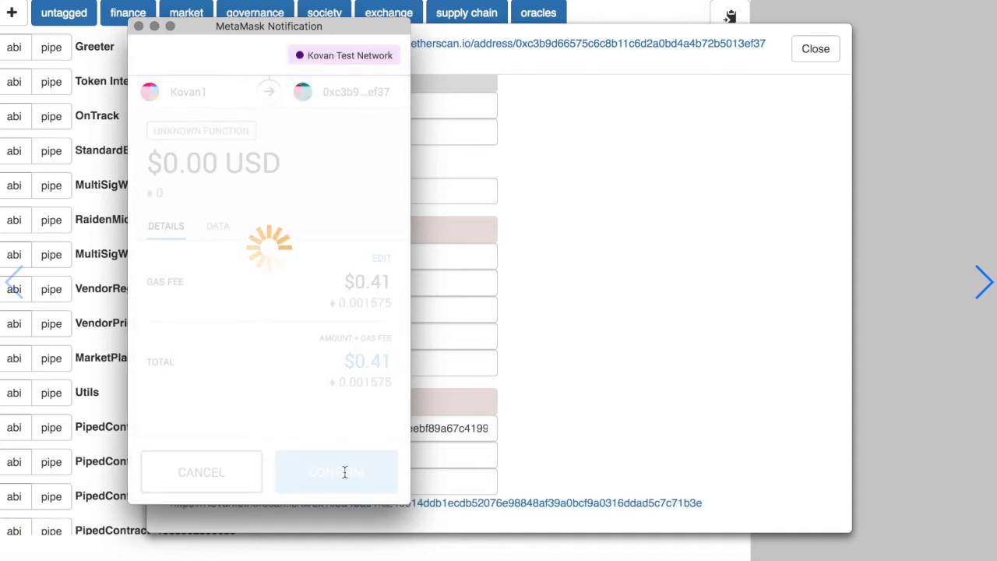
pyautogui.click(336, 472)
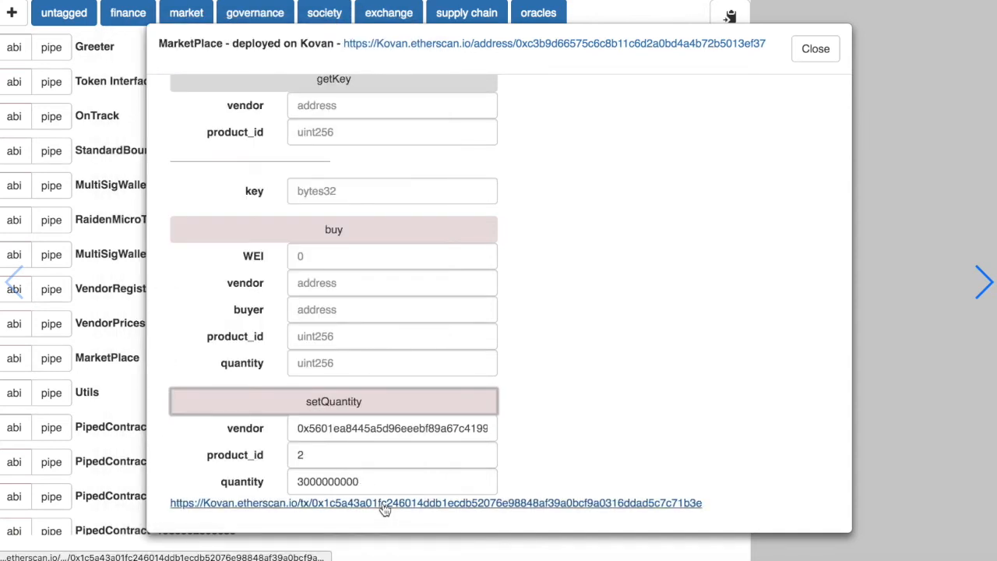
pyautogui.click(381, 502)
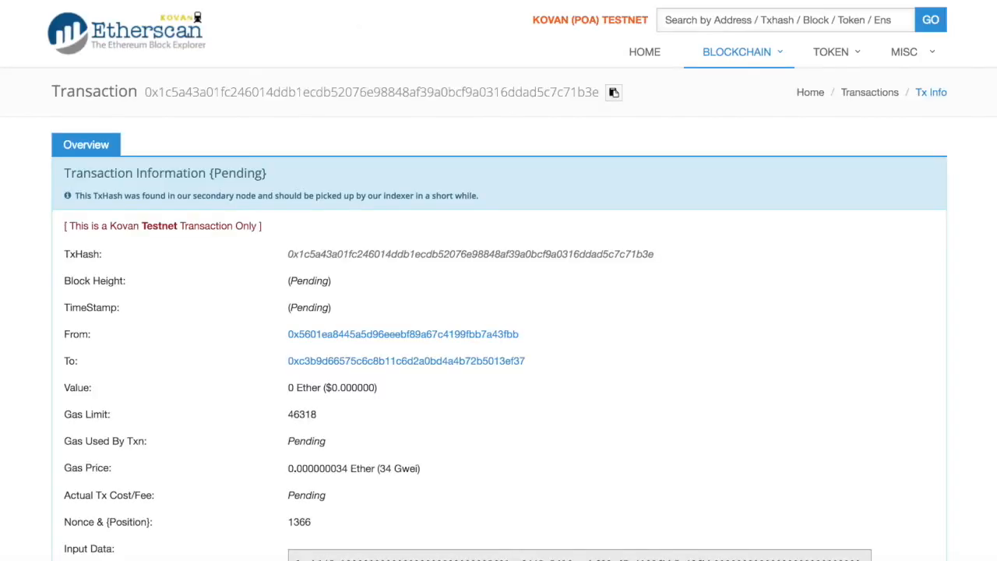
pyautogui.scroll(-3)
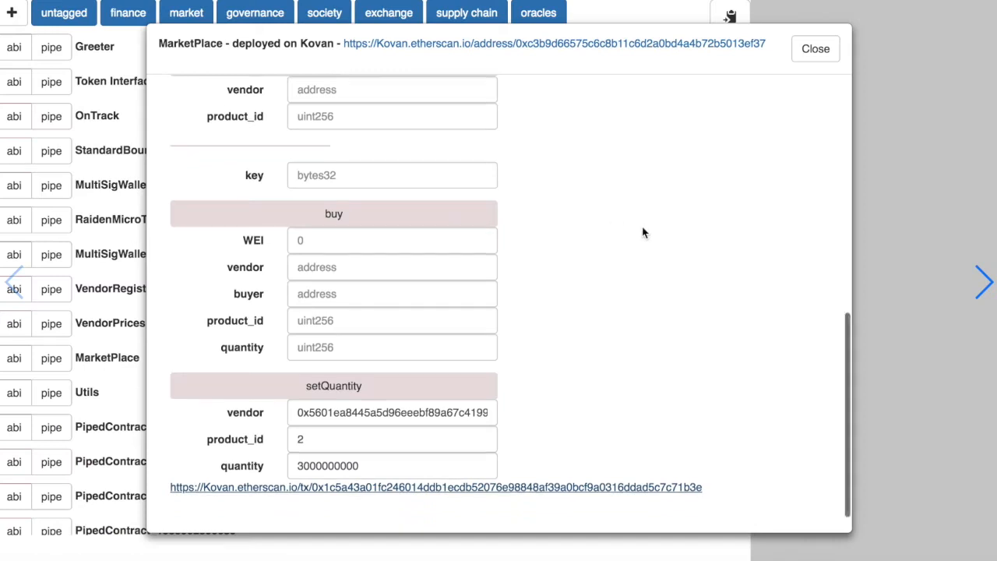
pyautogui.scroll(3)
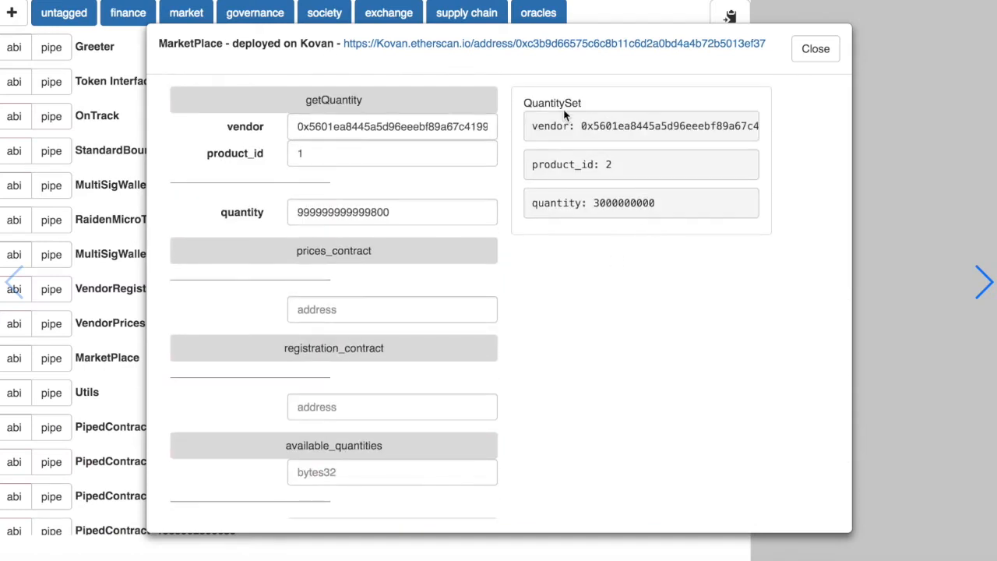
pyautogui.moveTo(555, 242)
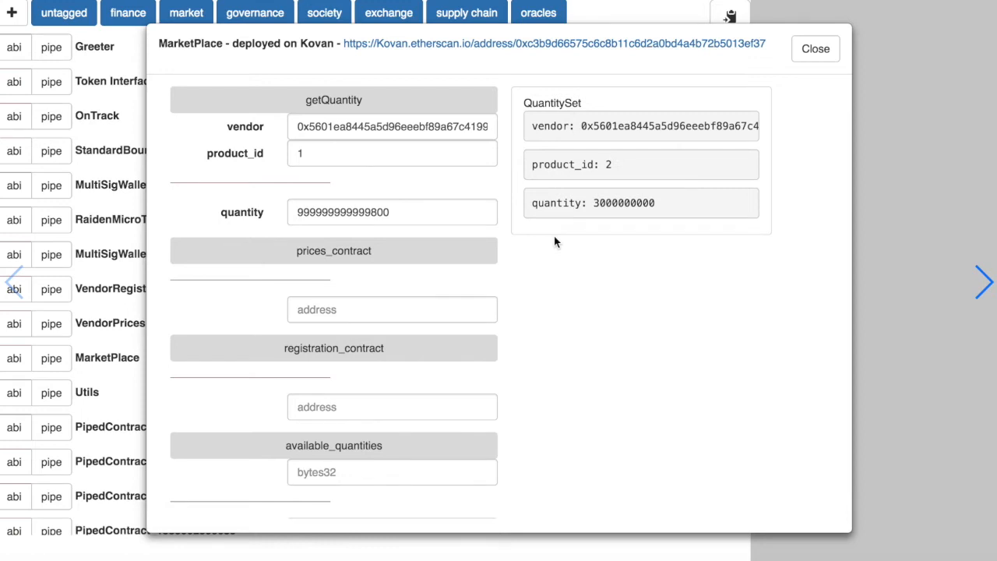
pyautogui.doubleClick(667, 125)
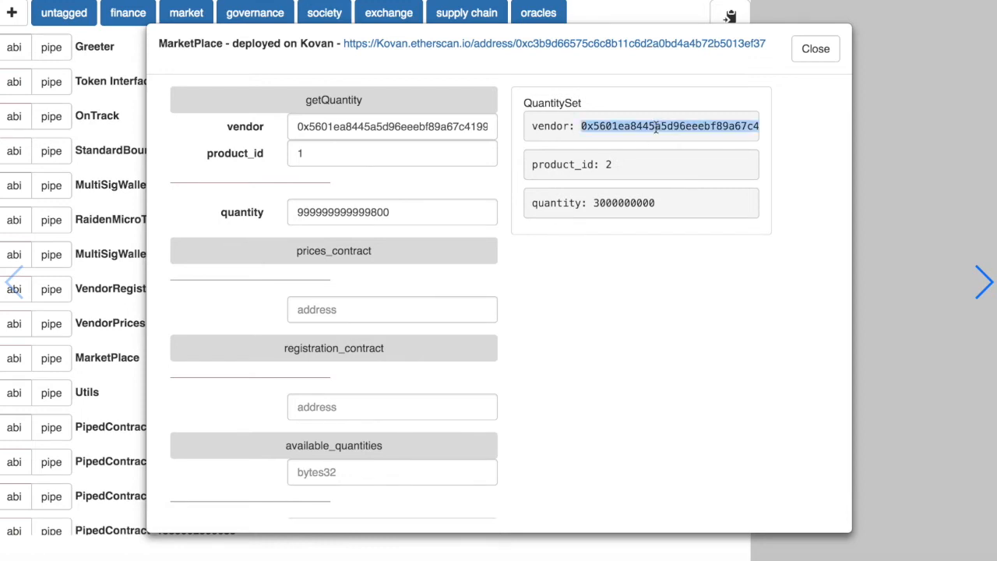
pyautogui.doubleClick(622, 203)
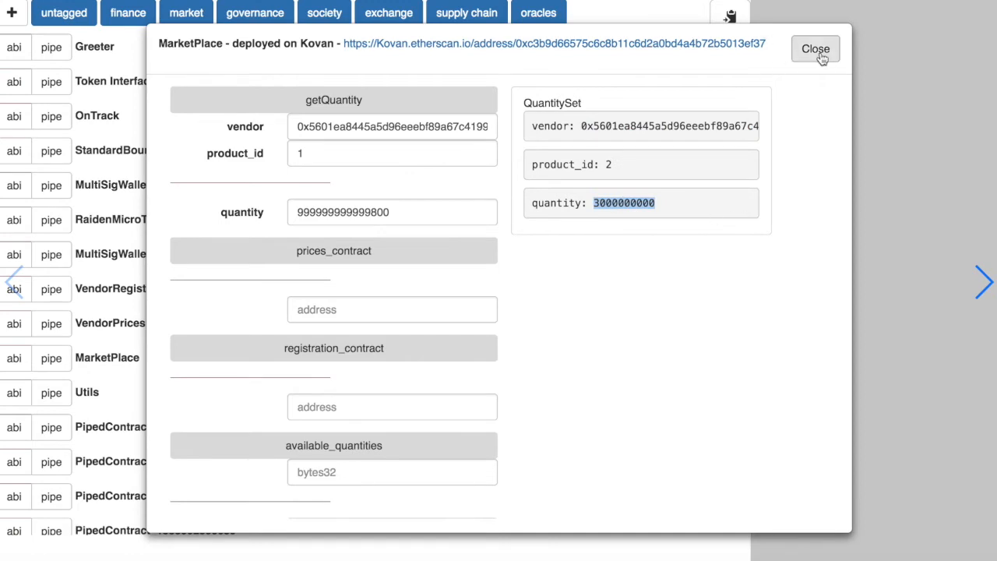
# - Wire Utils.pipe into getVendor, calculateQuantity and MarketPlace.buy, repositioning the calculateQuantity node
pyautogui.click(814, 48)
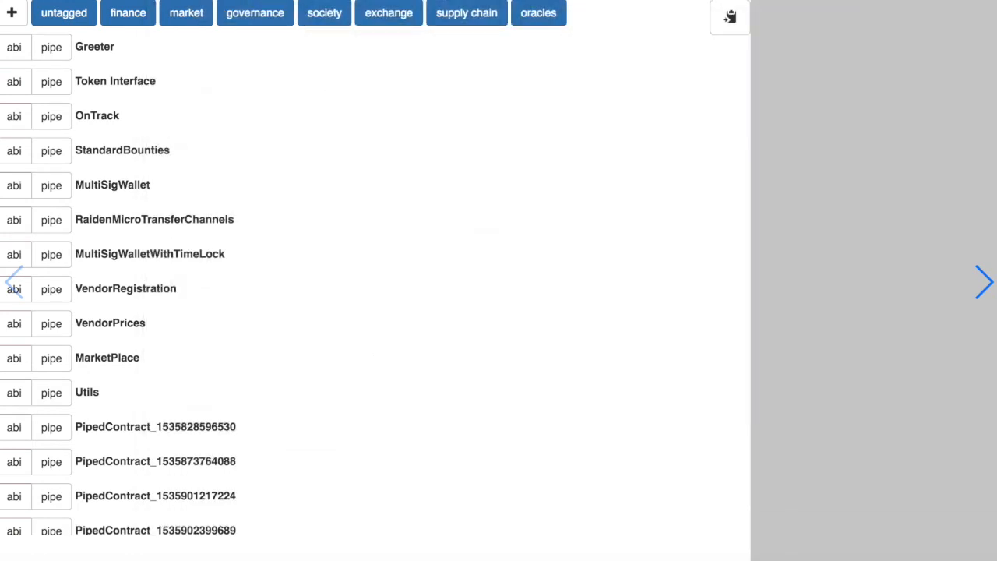
pyautogui.moveTo(77, 270)
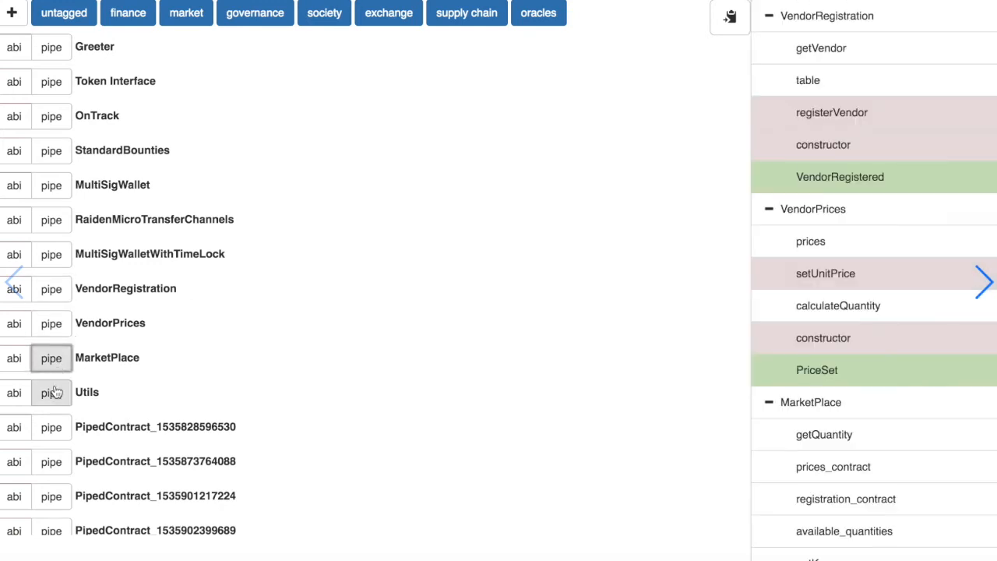
pyautogui.click(984, 282)
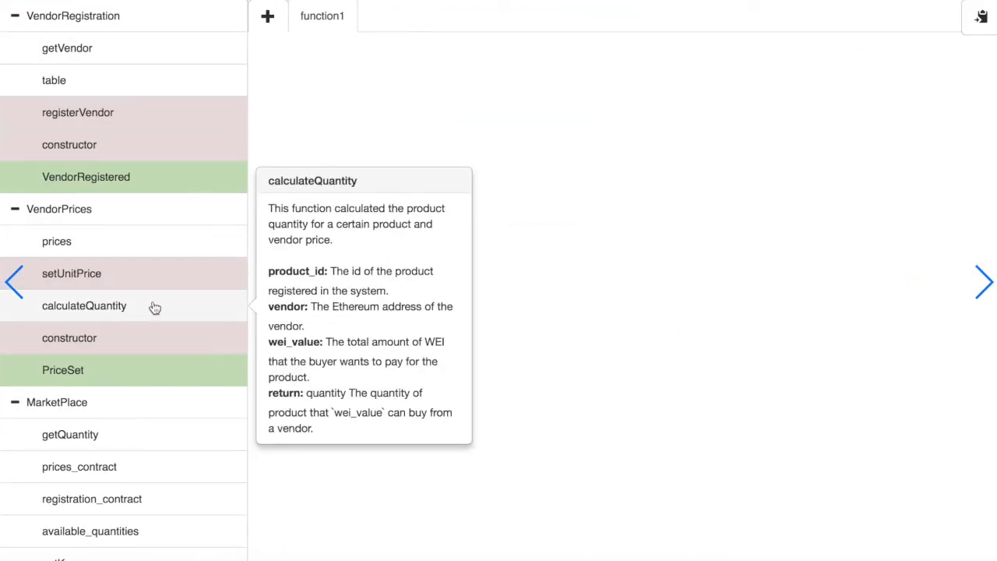
pyautogui.click(84, 305)
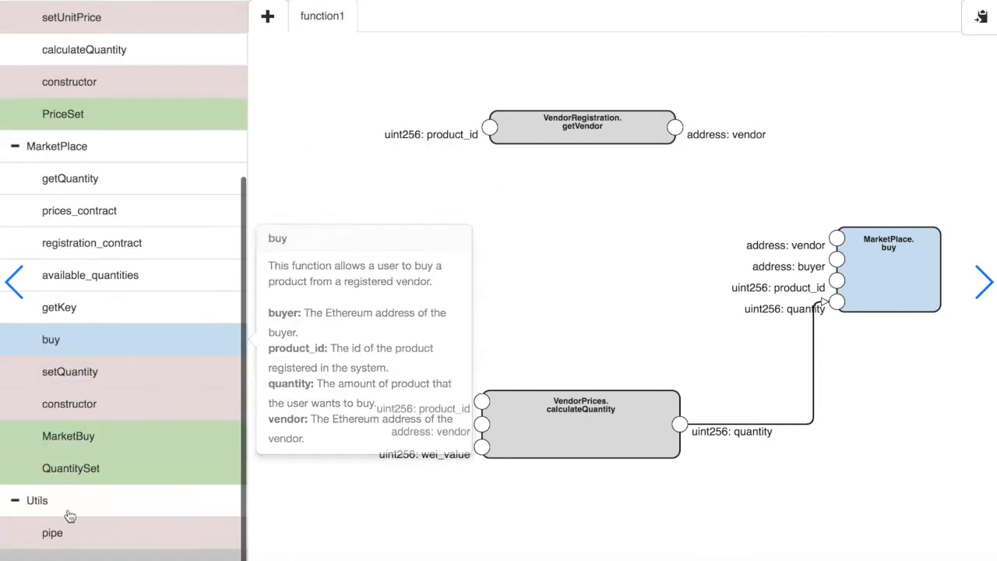
pyautogui.click(52, 531)
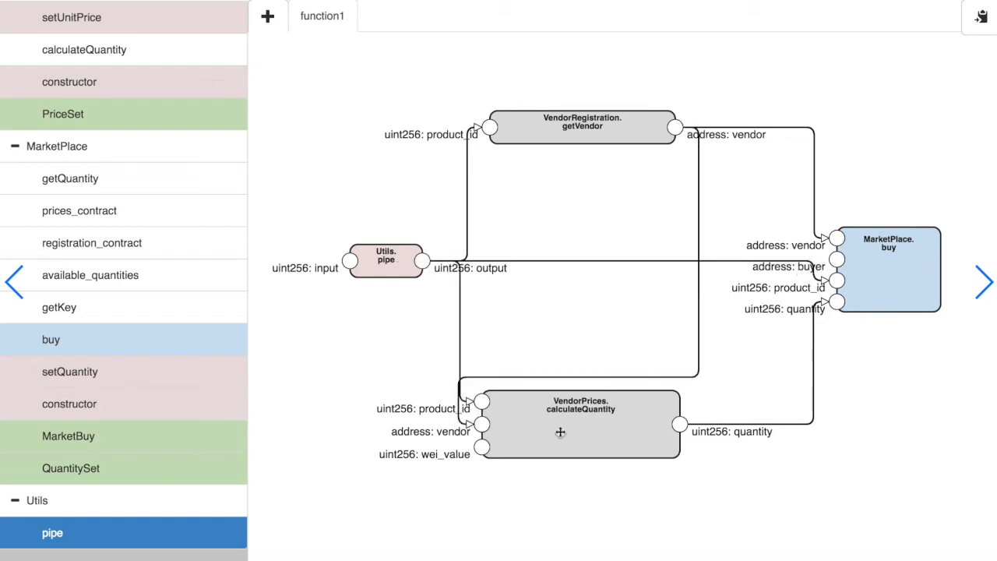
pyautogui.moveTo(560, 432); pyautogui.dragTo(653, 340)
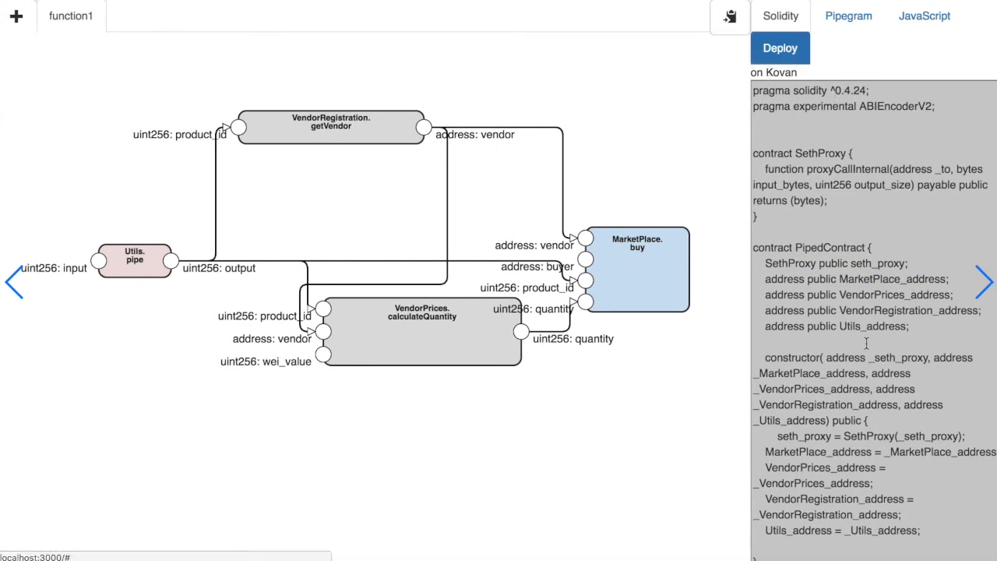
# - Scroll through PipedContract's generated PipedFunction1 calling pipe, getVendor and calculateQuantity
pyautogui.scroll(-3)
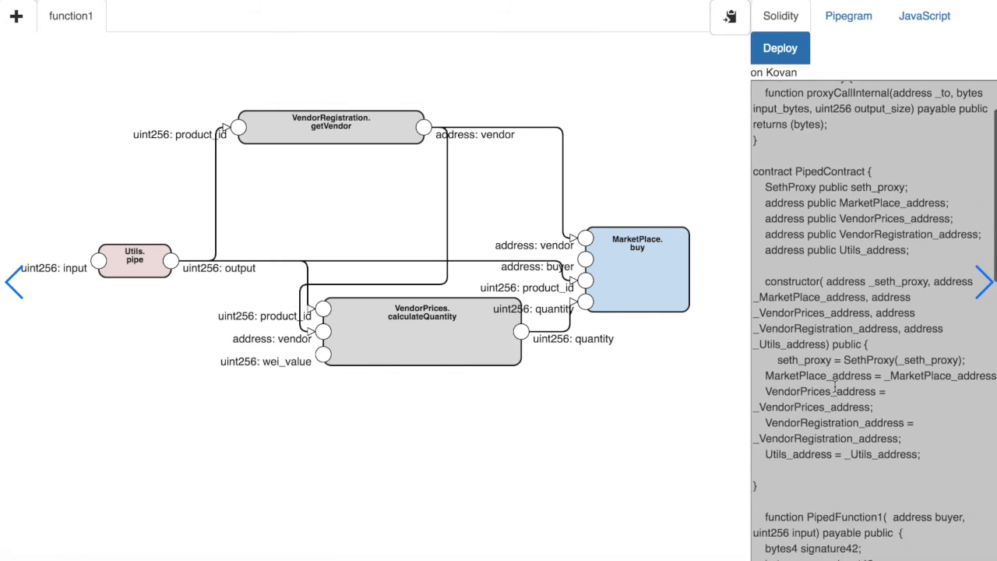
pyautogui.scroll(-3)
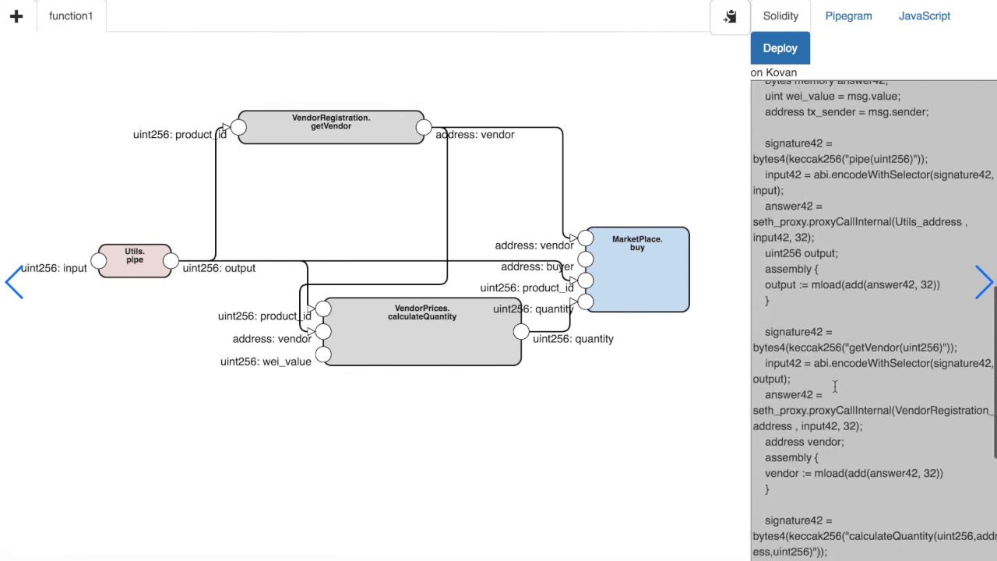
pyautogui.scroll(-3)
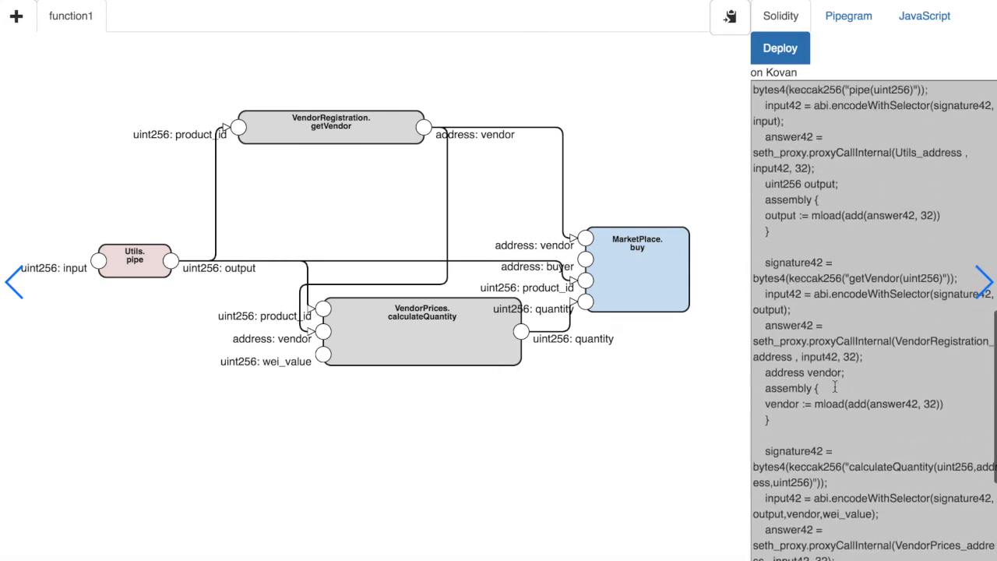
pyautogui.scroll(3)
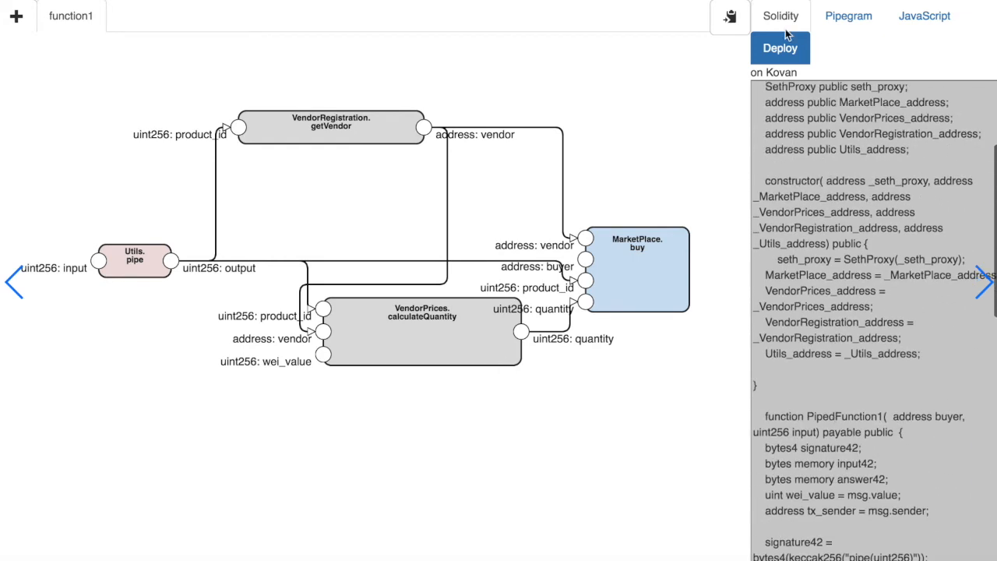
# - Deploy the piped contract and confirm it in MetaMask at a 45 GWEI gas price
pyautogui.click(780, 48)
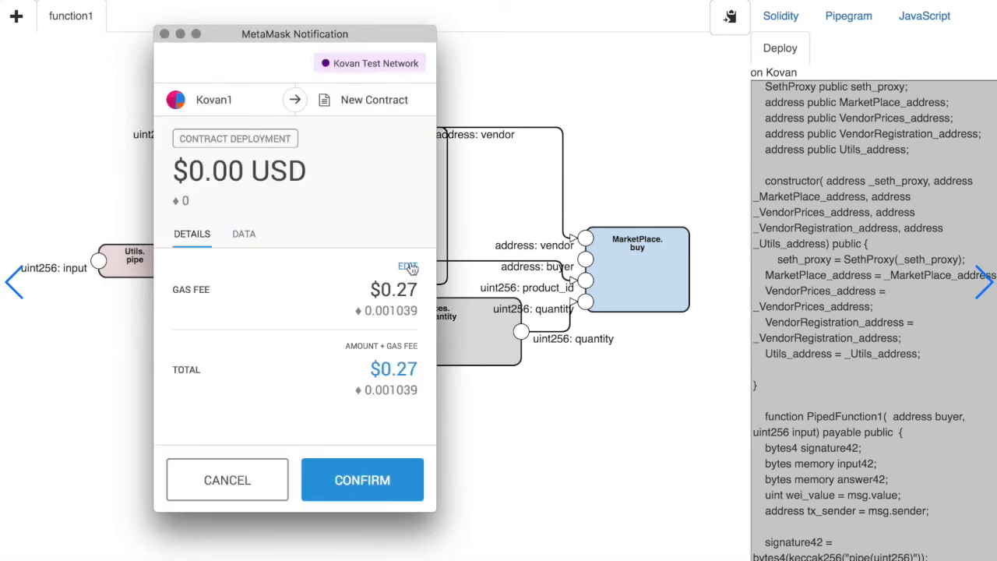
pyautogui.click(408, 266)
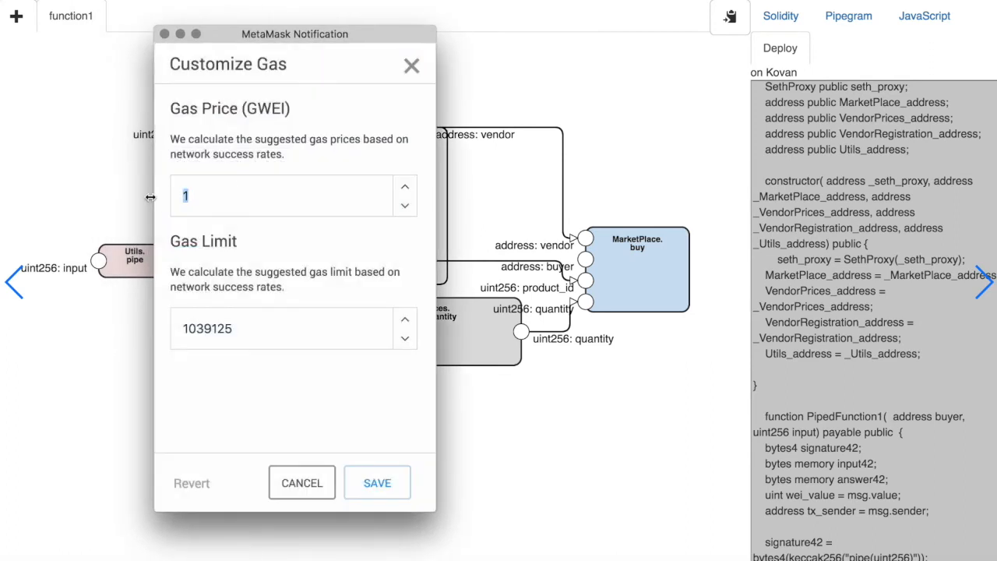
pyautogui.write('45')
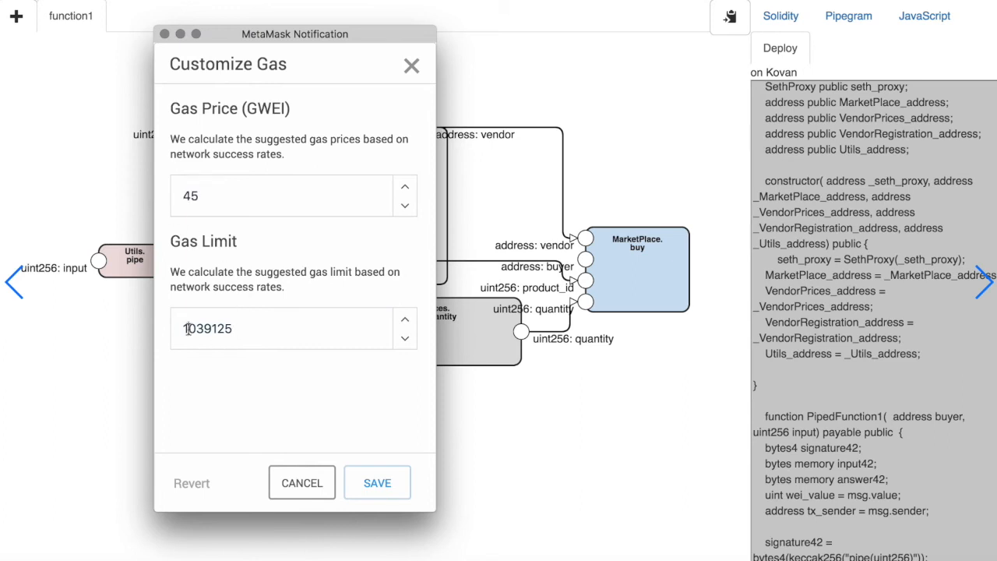
pyautogui.click(377, 482)
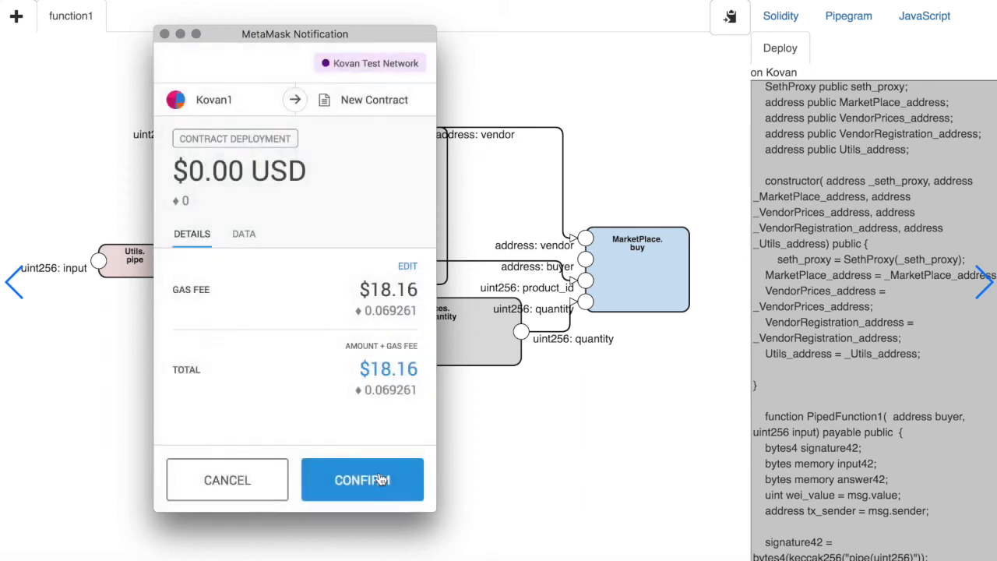
pyautogui.click(361, 479)
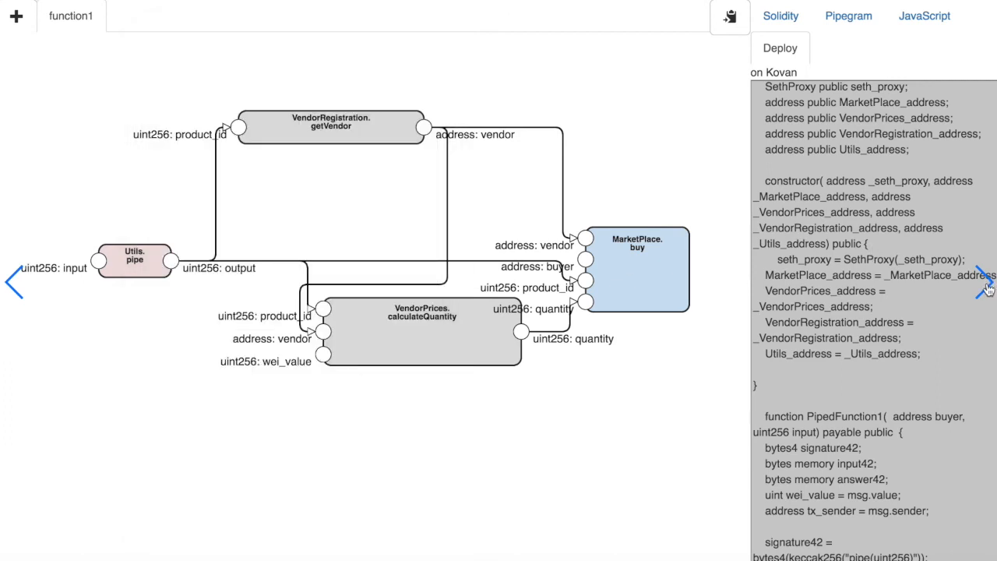
# - Switch to the contract interaction panel showing PipedFunction1's WEI, buyer and input fields
pyautogui.click(16, 282)
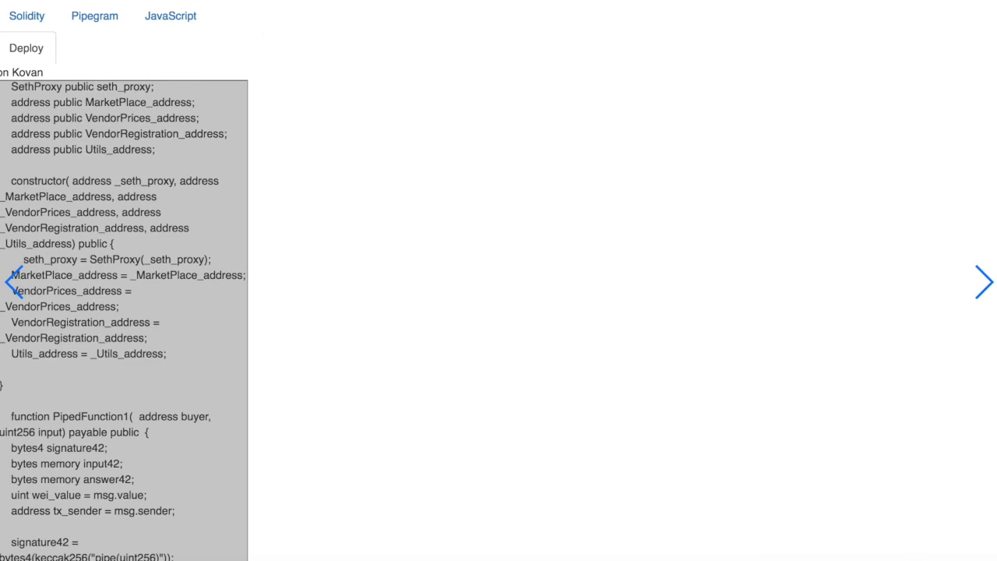
pyautogui.moveTo(497, 74)
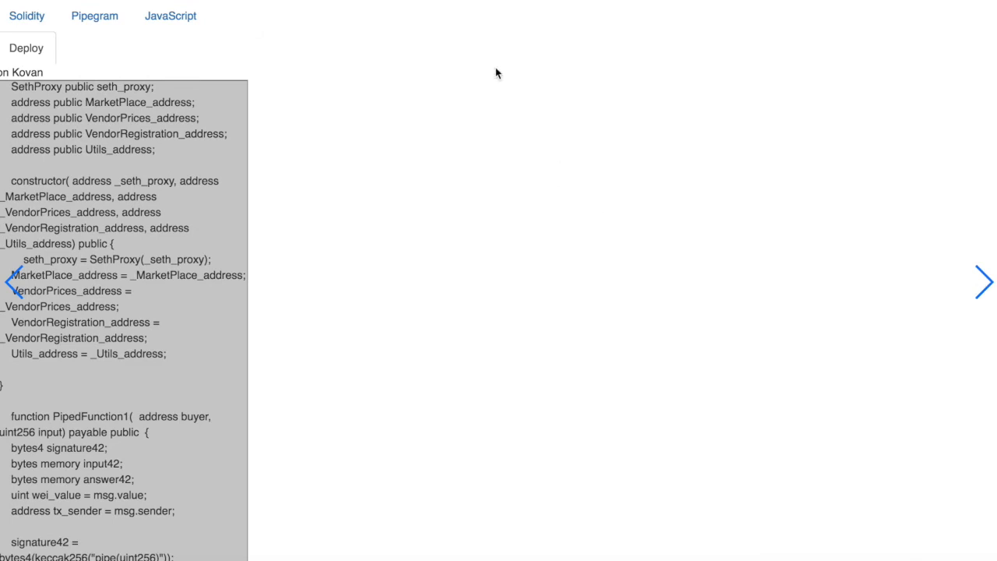
pyautogui.click(26, 48)
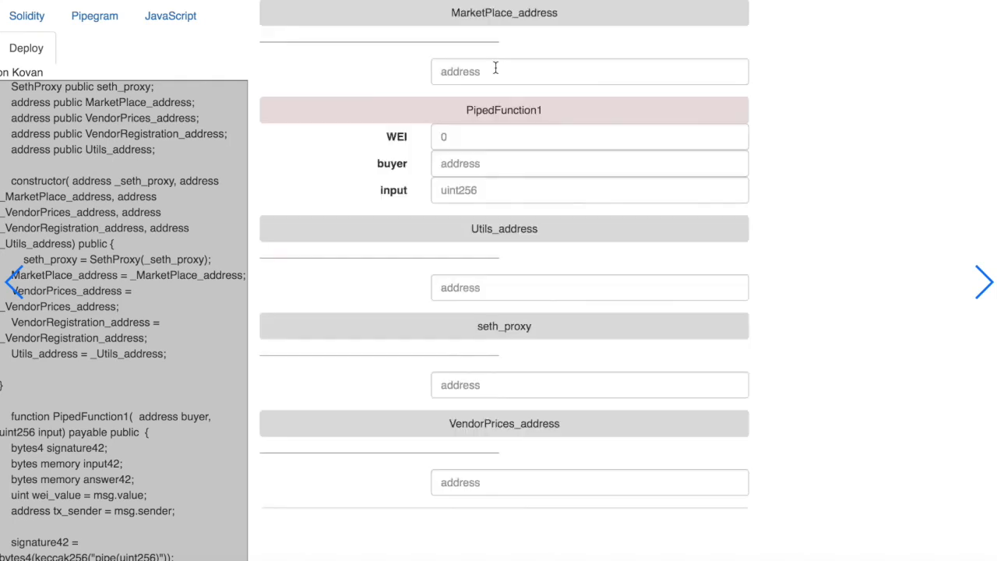
pyautogui.moveTo(626, 62)
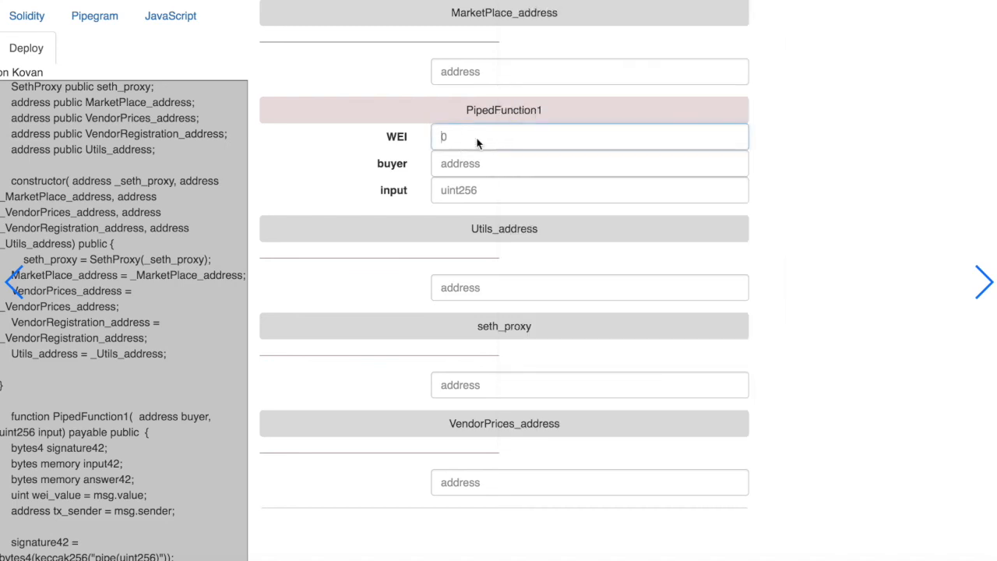
pyautogui.write('1')
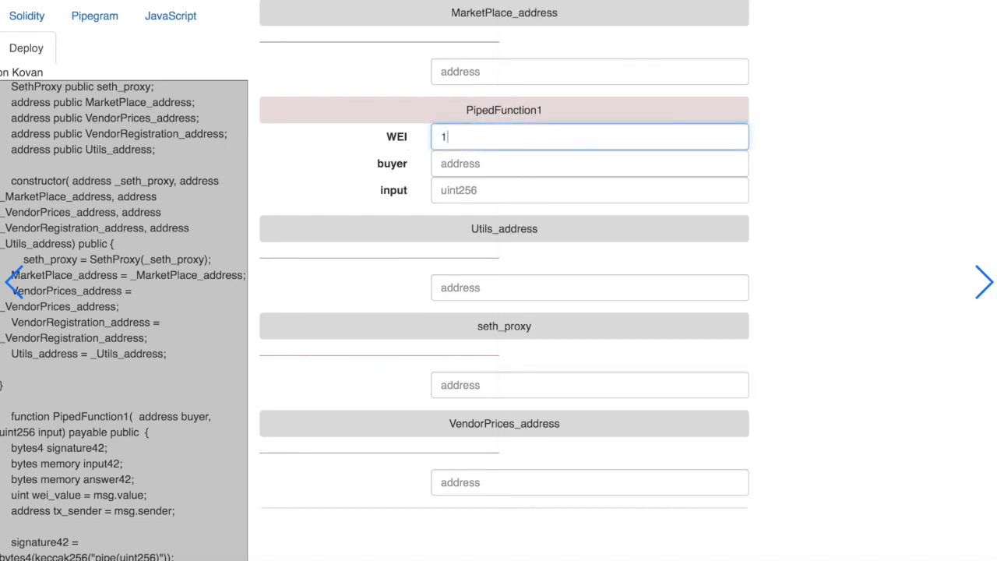
pyautogui.write('0000')
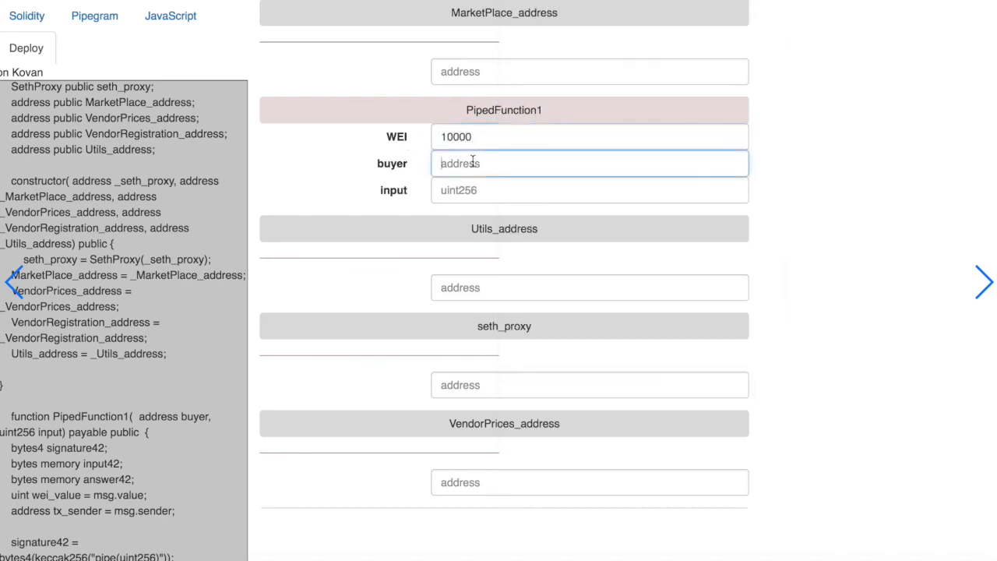
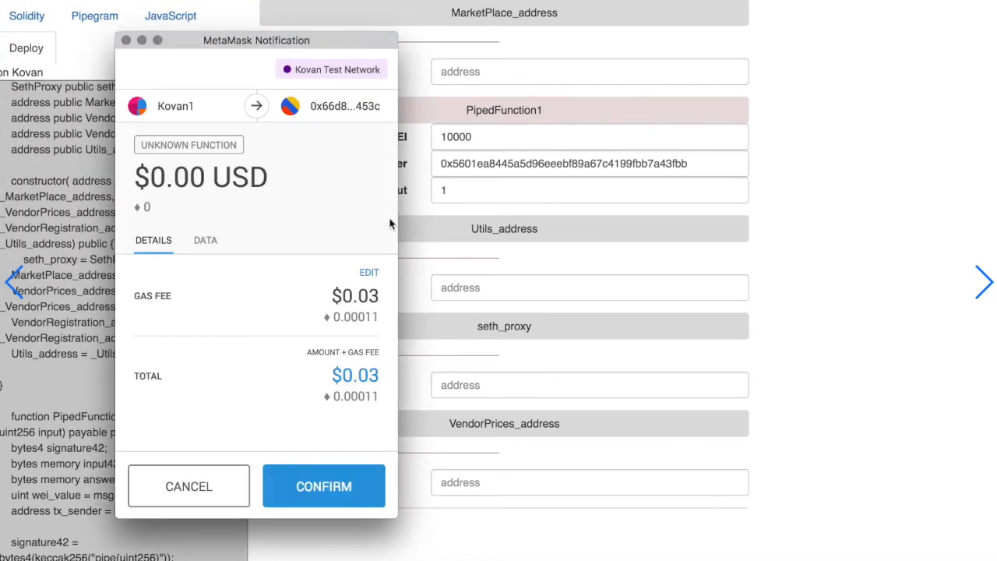
# - Raise the gas price and confirm the PipedFunction1 transaction in MetaMask
pyautogui.click(369, 272)
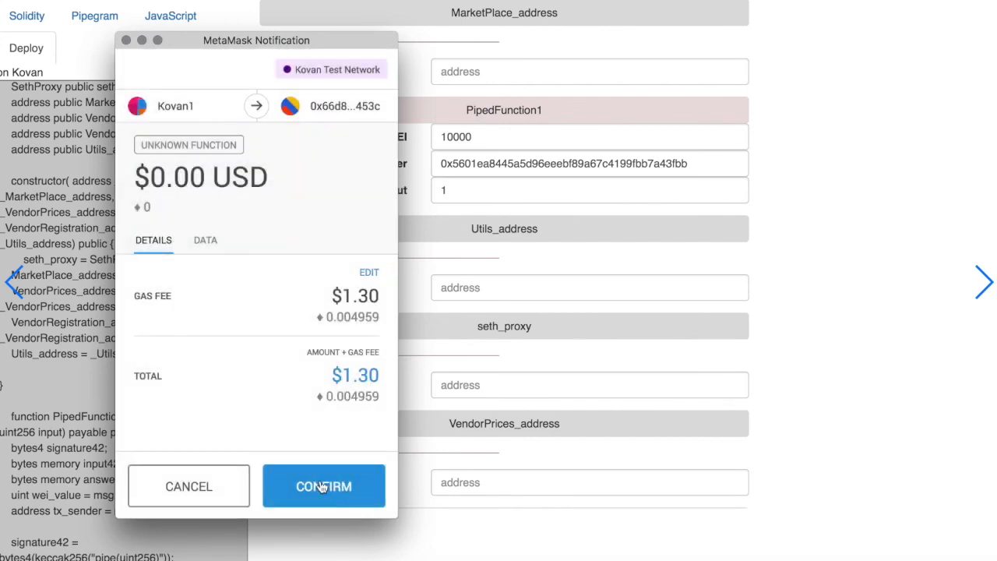
pyautogui.click(323, 486)
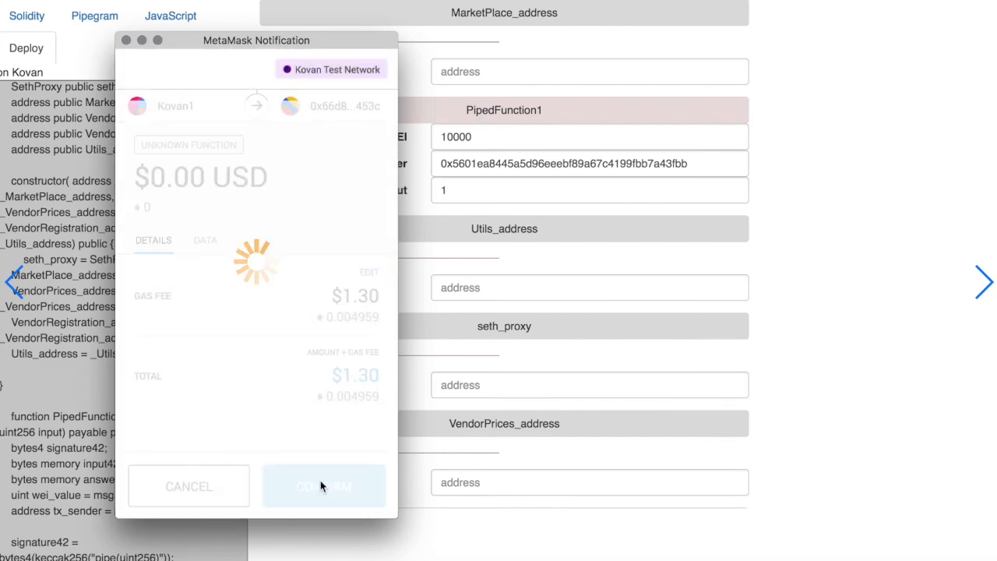
pyautogui.click(323, 485)
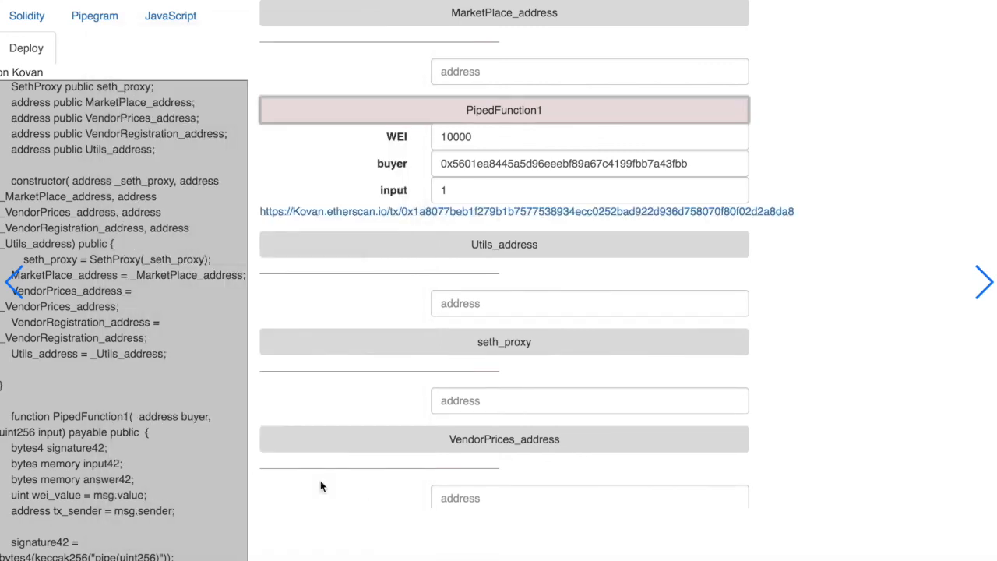
pyautogui.moveTo(709, 233)
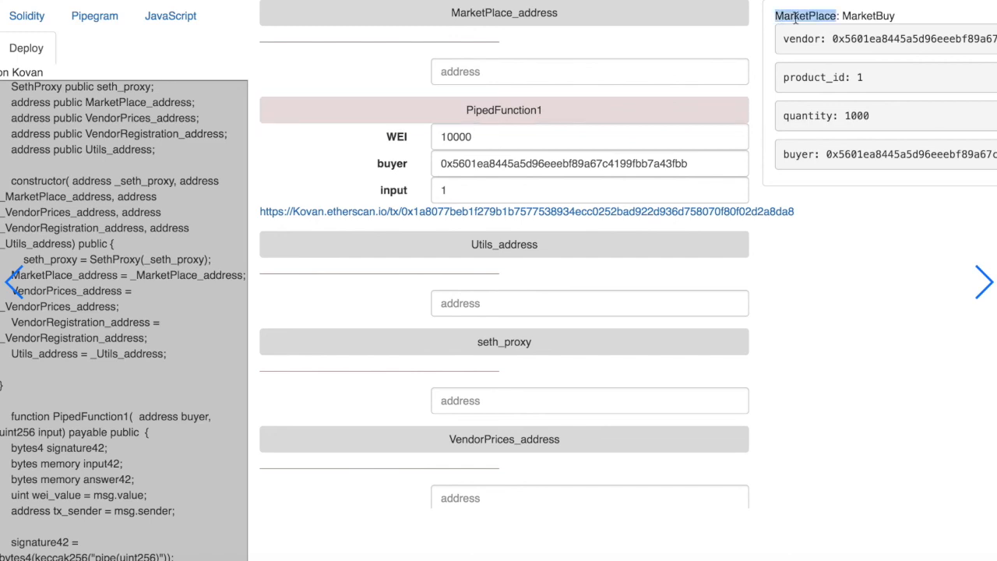
pyautogui.moveTo(856, 36)
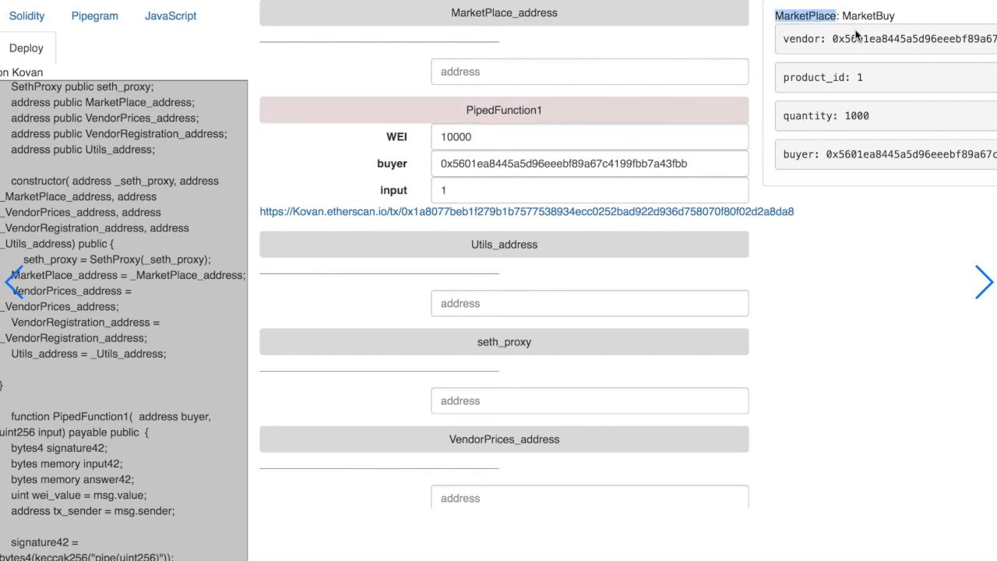
# - Inspect the MarketBuy event's vendor address and 1000 quantity, then view the transaction on Kovan Etherscan
pyautogui.doubleClick(868, 16)
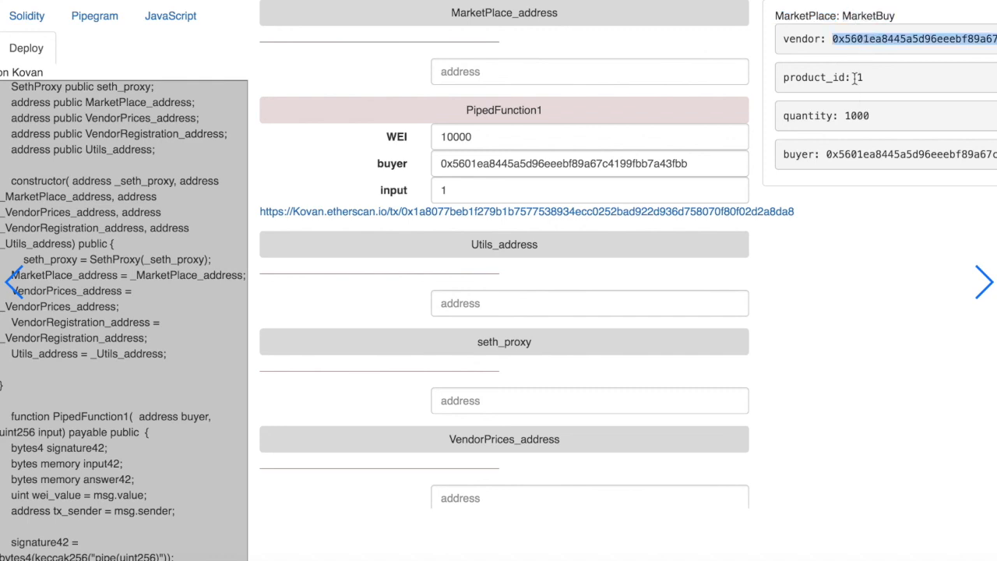
pyautogui.doubleClick(855, 116)
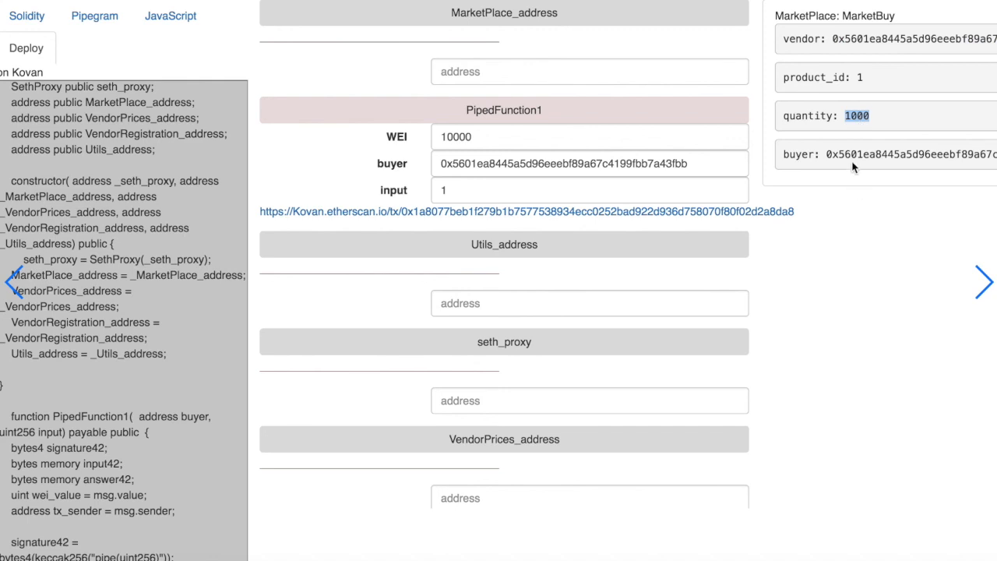
pyautogui.click(526, 211)
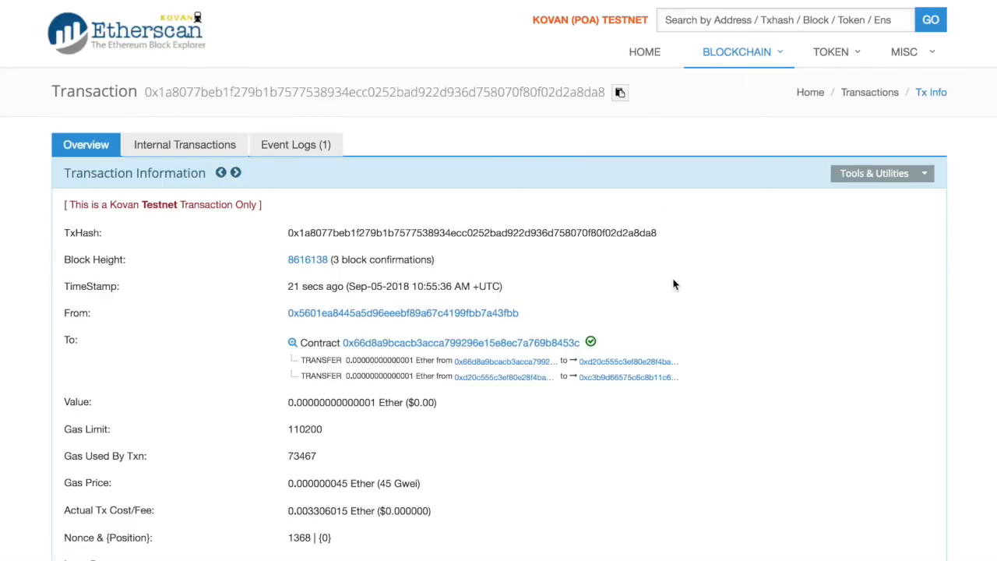
pyautogui.moveTo(355, 70)
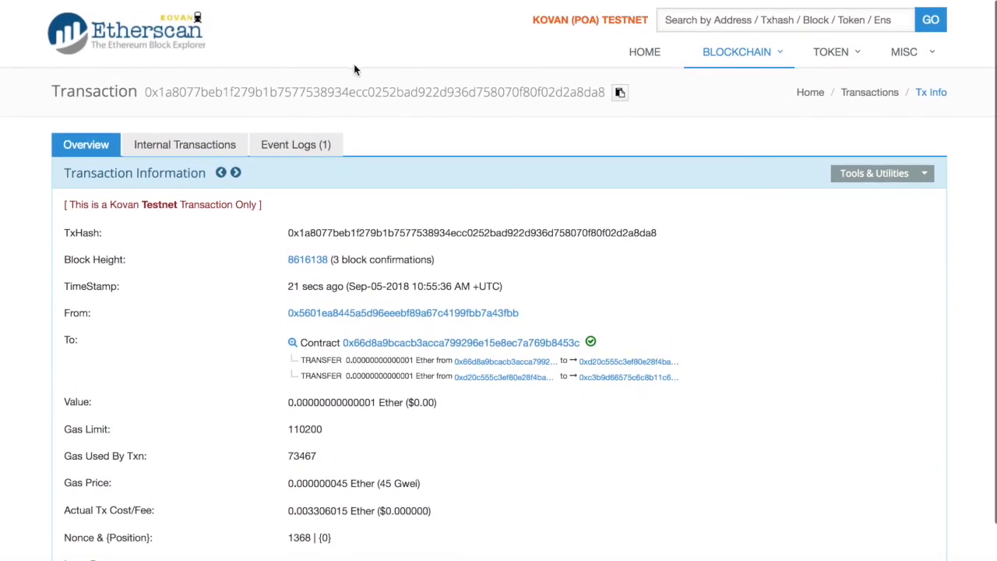